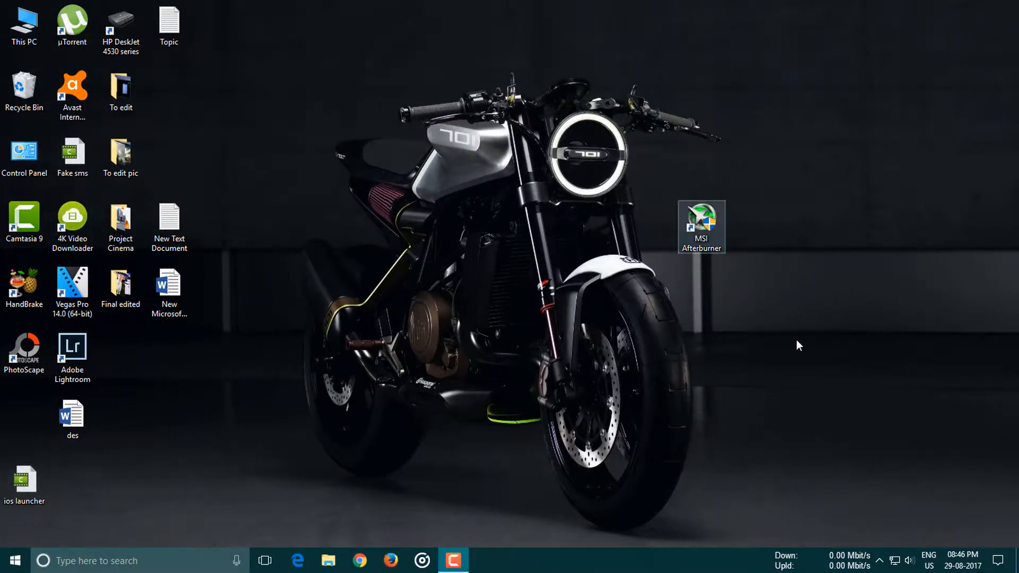
mouse_move(615, 156)
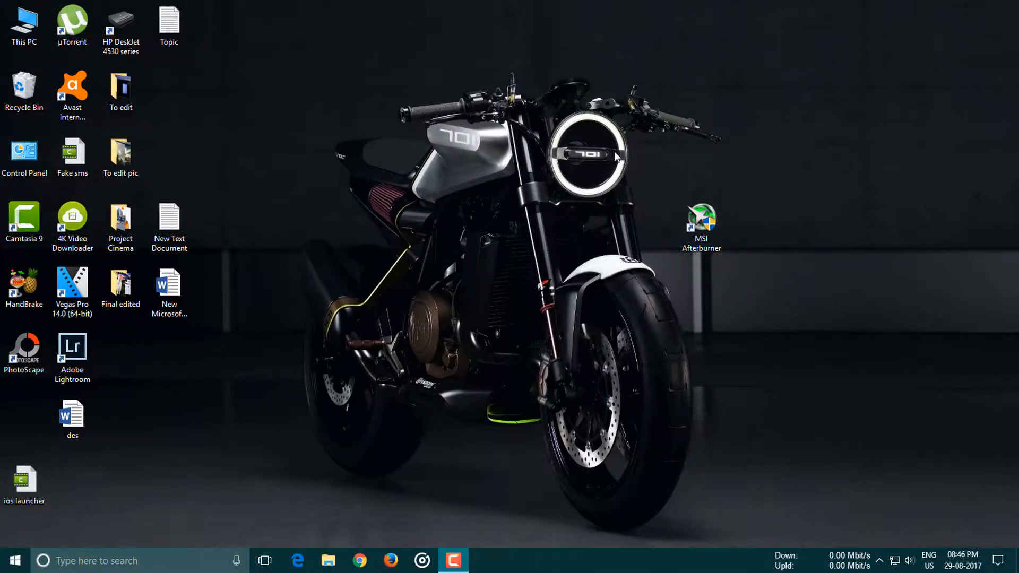
mouse_move(732, 297)
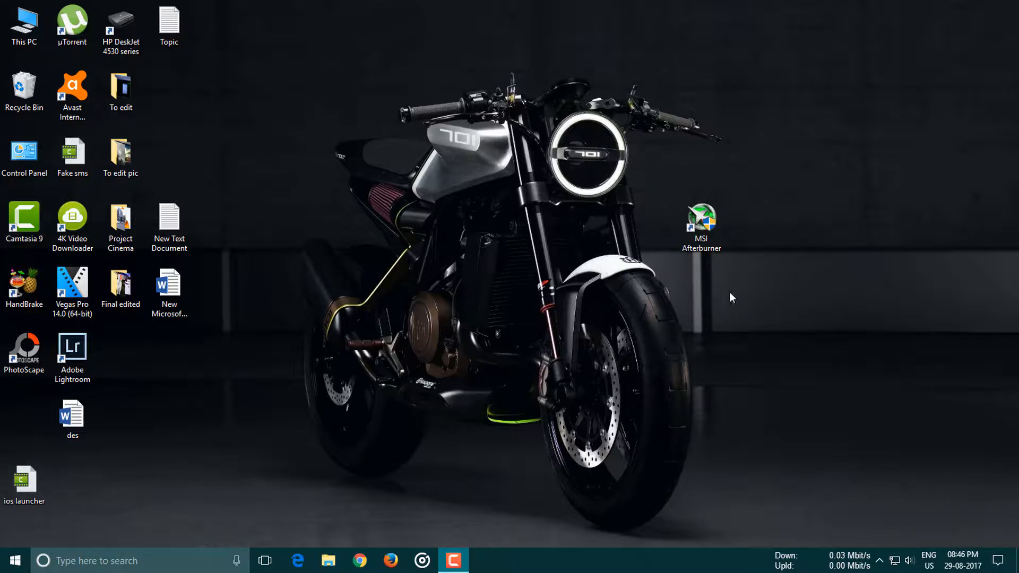
mouse_move(750, 207)
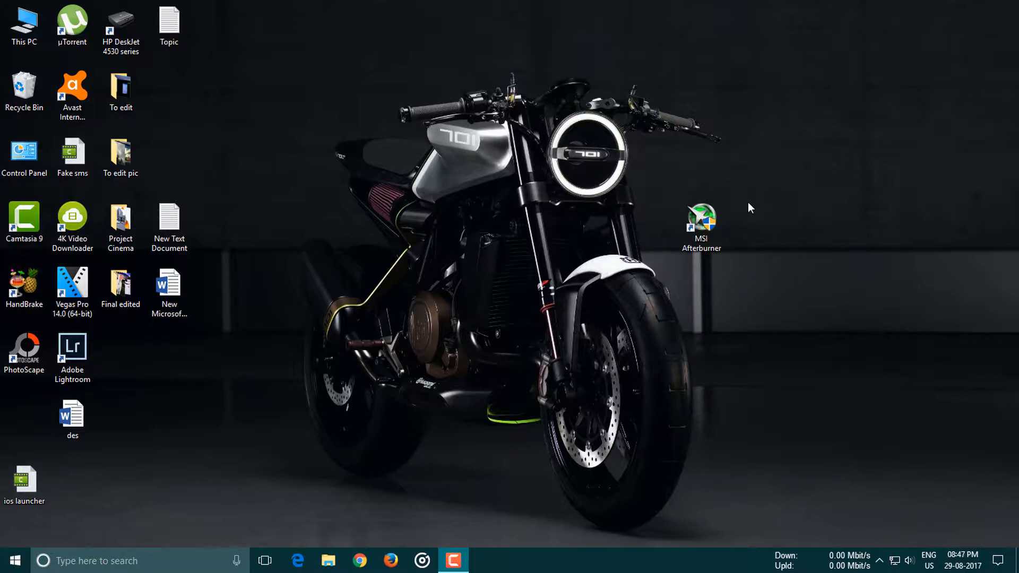
mouse_move(715, 275)
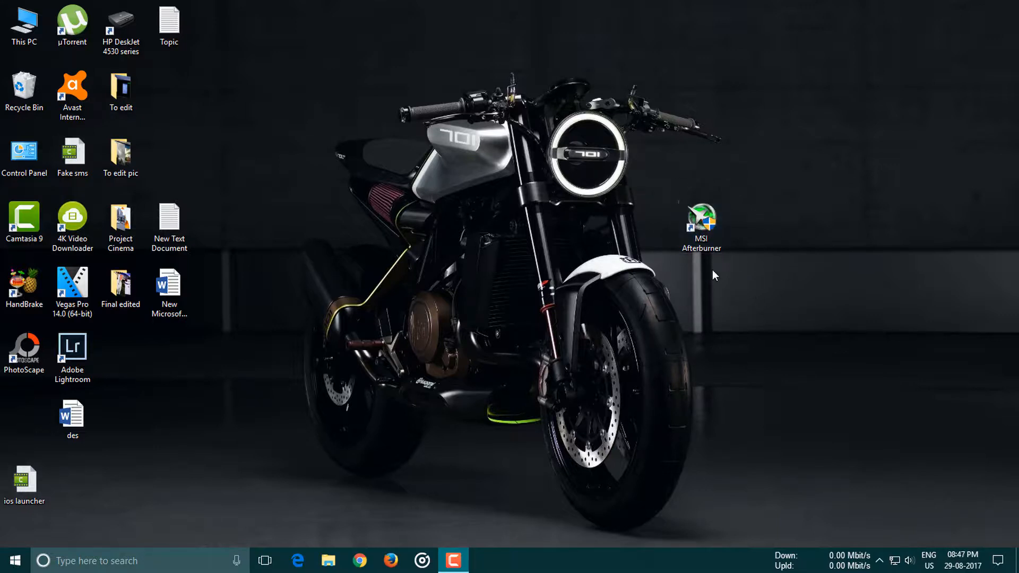
Step: Launch MSI Afterburner from the desktop to show the GeForce GT 610 readouts
left_click(701, 227)
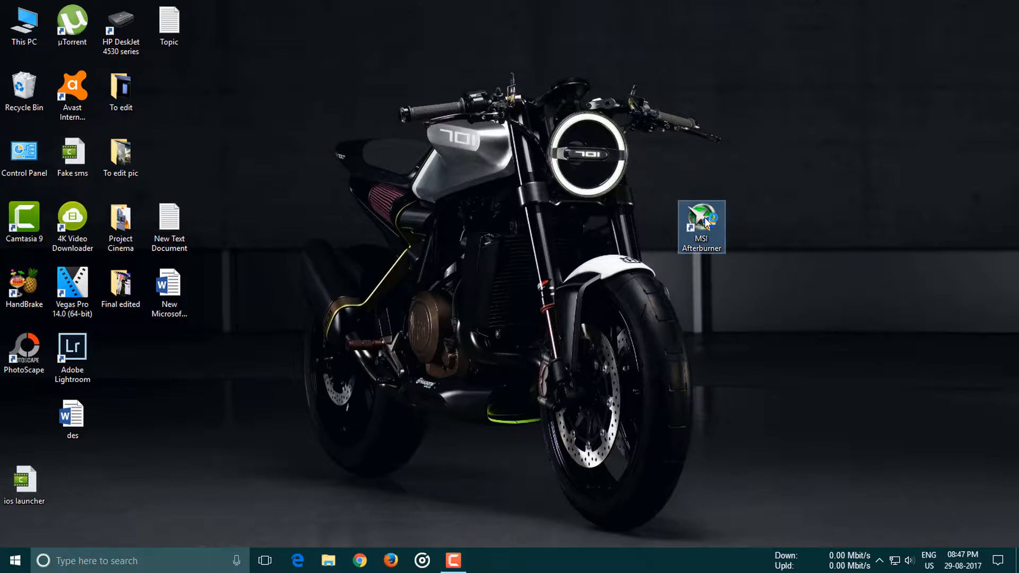
double_click(701, 227)
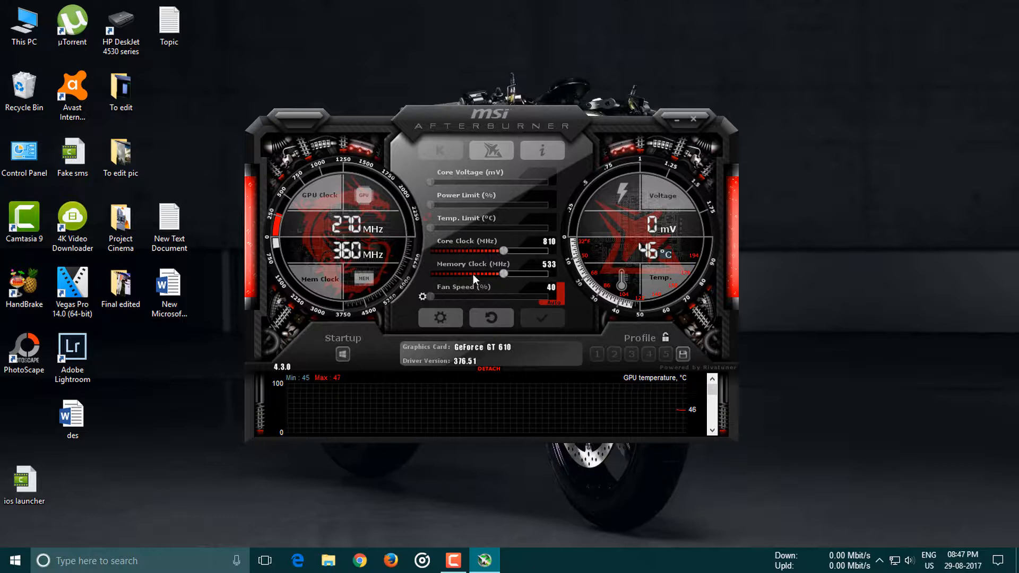
mouse_move(475, 260)
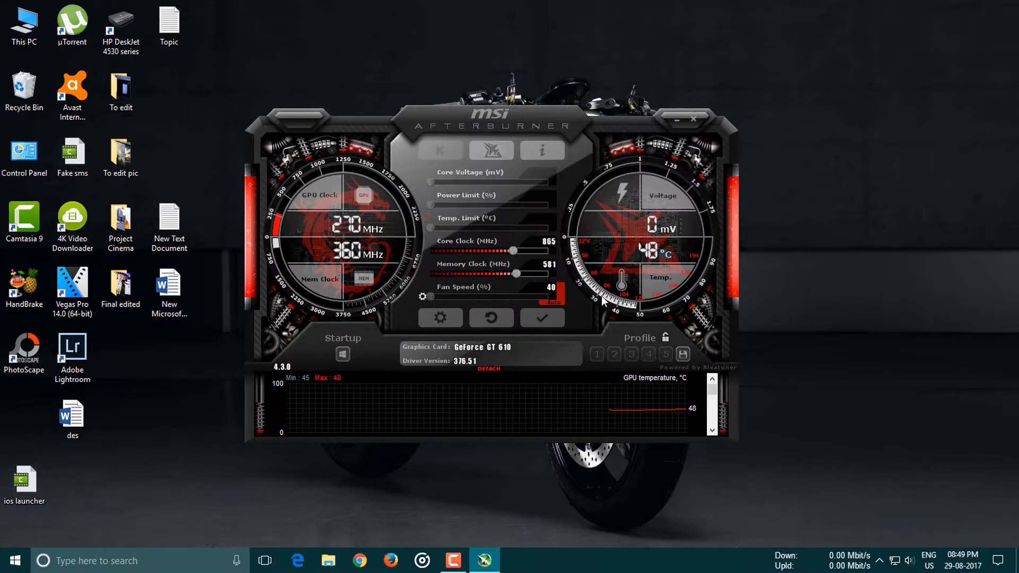
mouse_move(376, 282)
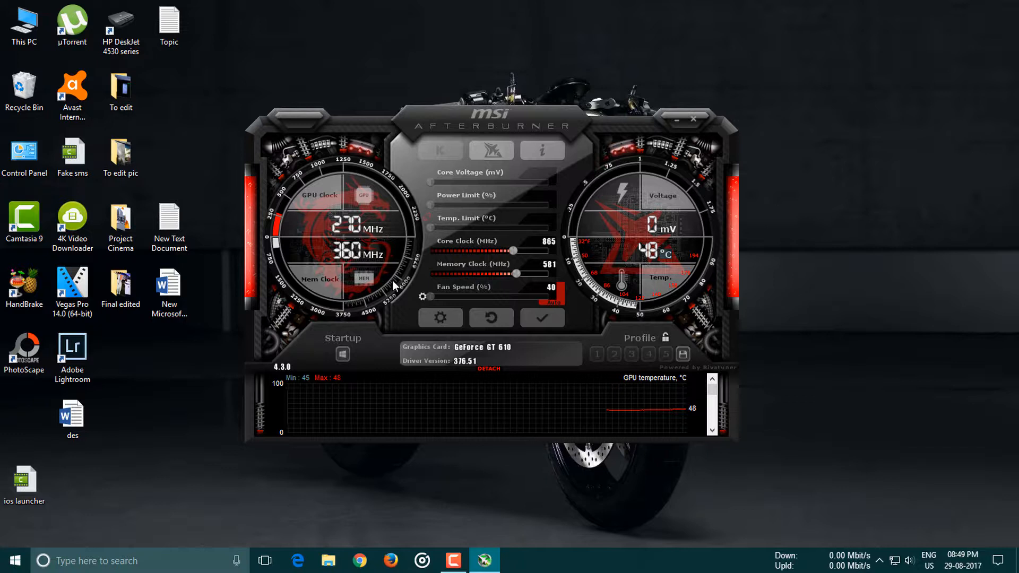
mouse_move(639, 268)
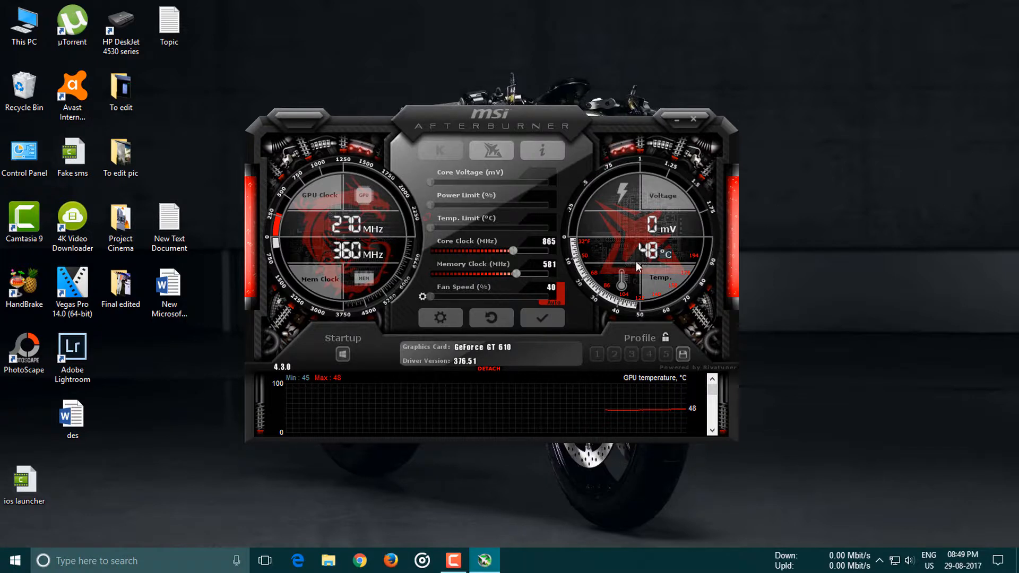
mouse_move(615, 279)
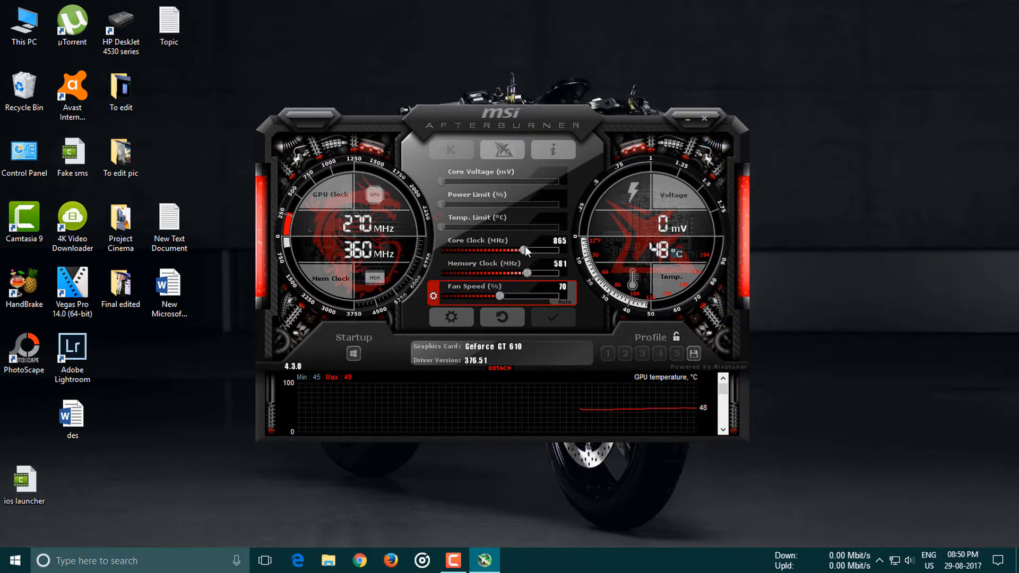
mouse_move(487, 270)
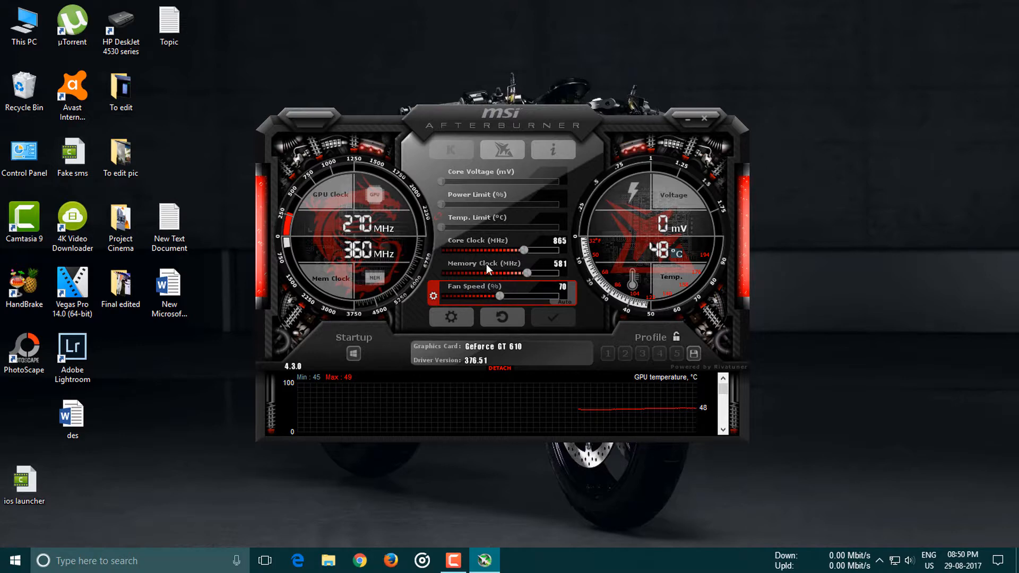
mouse_move(541, 283)
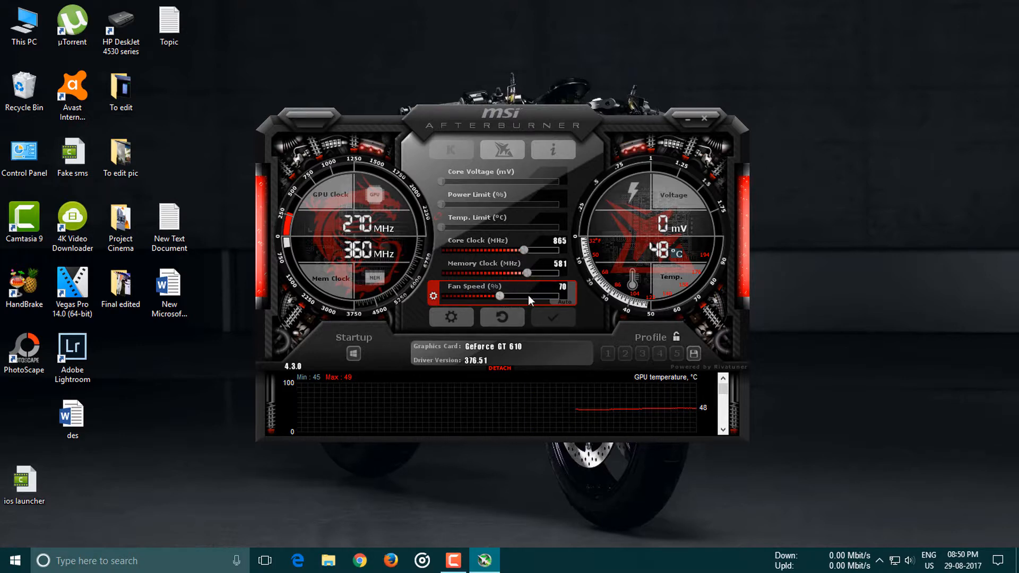
mouse_move(565, 362)
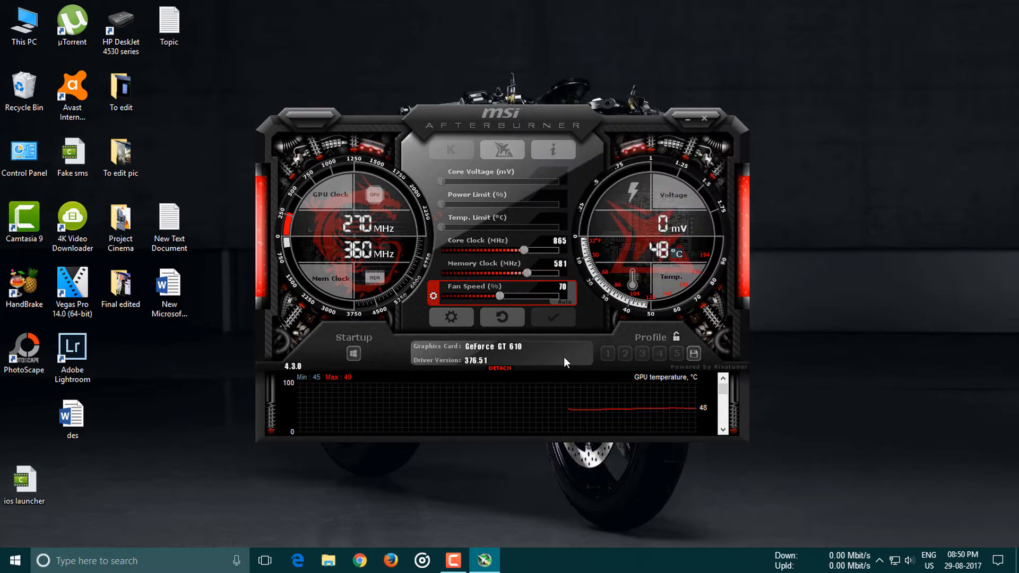